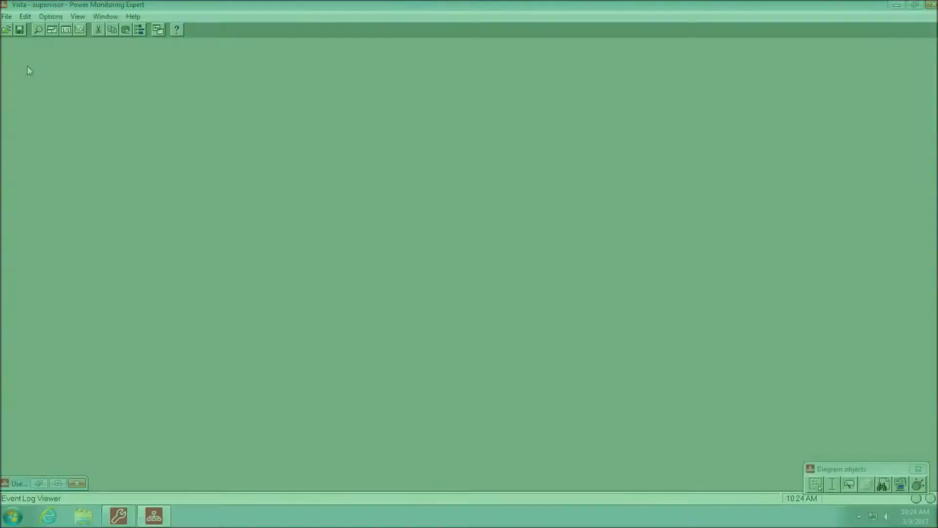
Bring up the Open Diagram dialog from the File menu.
{"action": "left_click", "coordinate": [7, 17]}
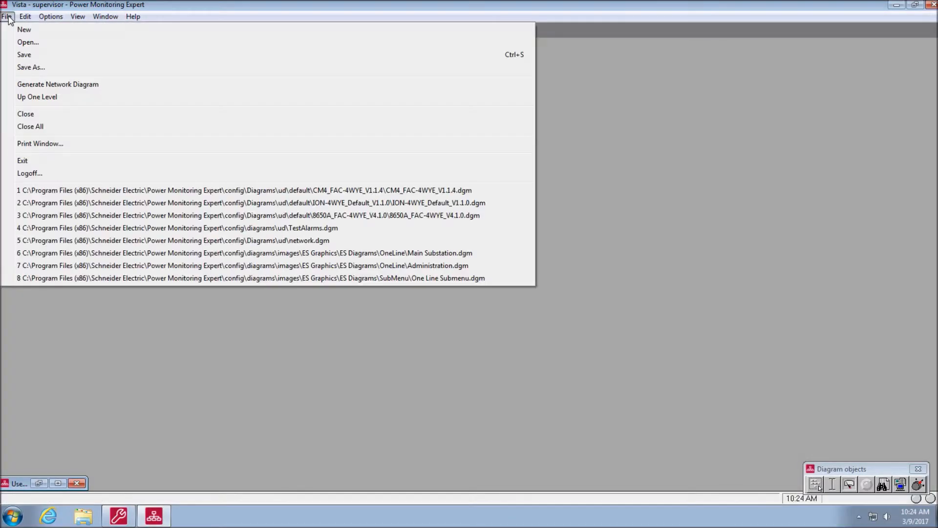
{"action": "mouse_move", "coordinate": [27, 42]}
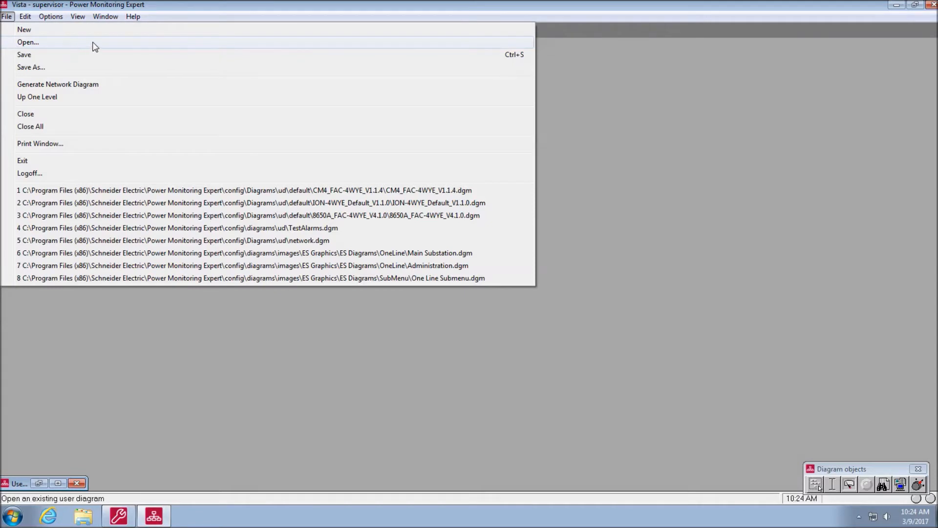
{"action": "left_click", "coordinate": [28, 42]}
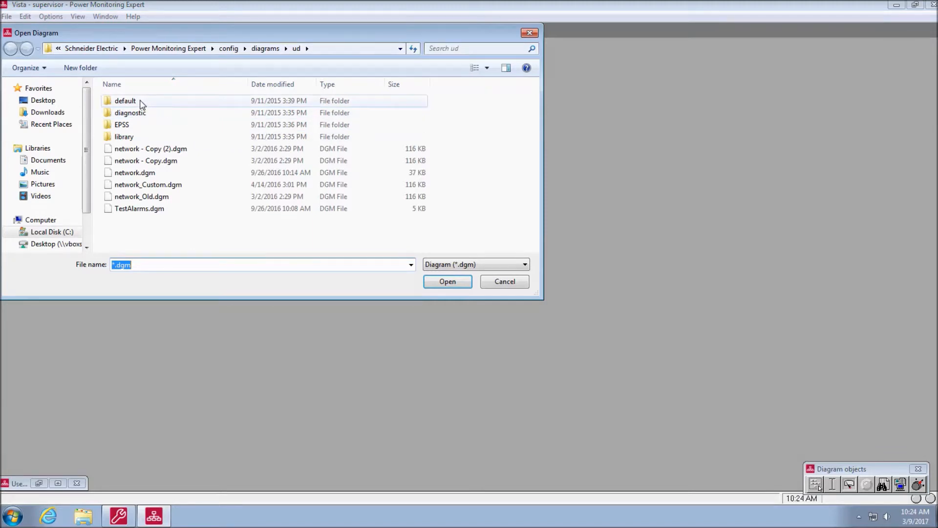
Navigate into the default templates folder and then into the CM4T_FAC-4WYE_V1.1.4 folder.
{"action": "double_click", "coordinate": [126, 101]}
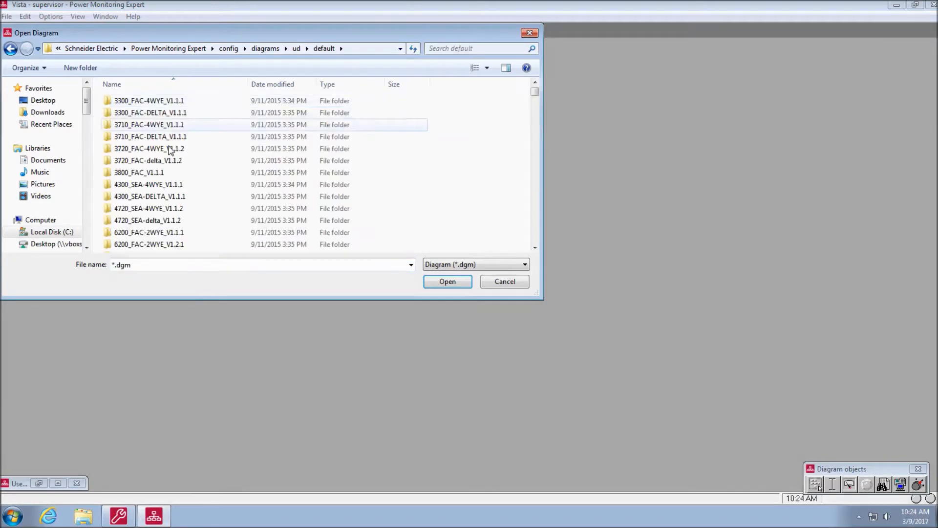
{"action": "scroll", "scroll_direction": "down", "scroll_amount": 3}
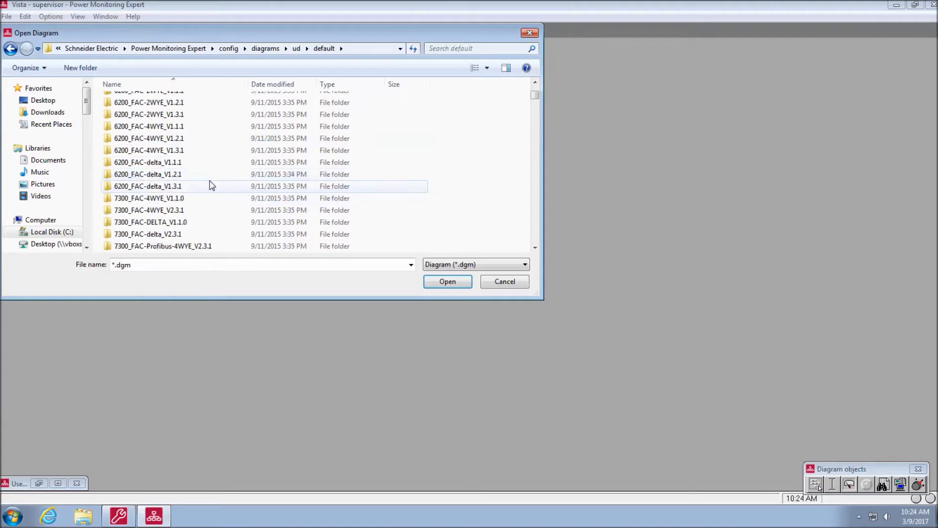
{"action": "scroll", "scroll_direction": "down", "scroll_amount": 3}
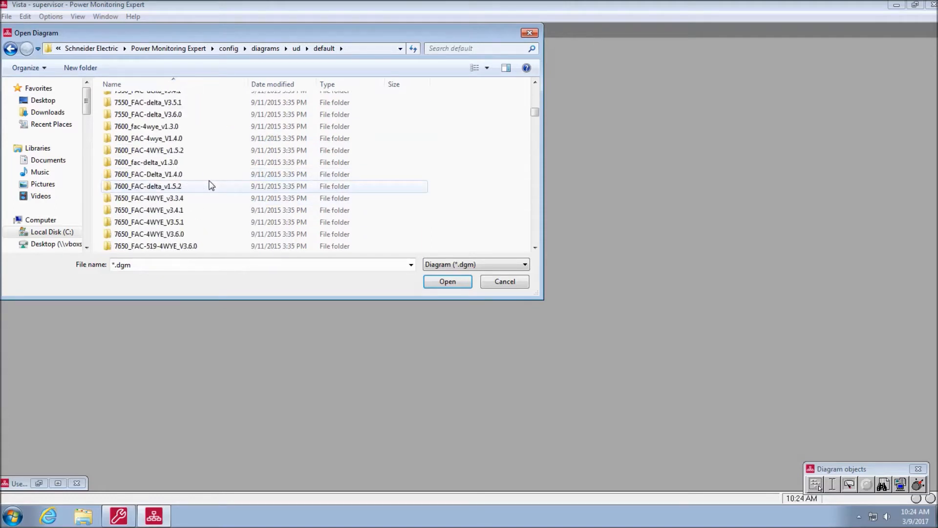
{"action": "scroll", "scroll_direction": "down", "scroll_amount": 3}
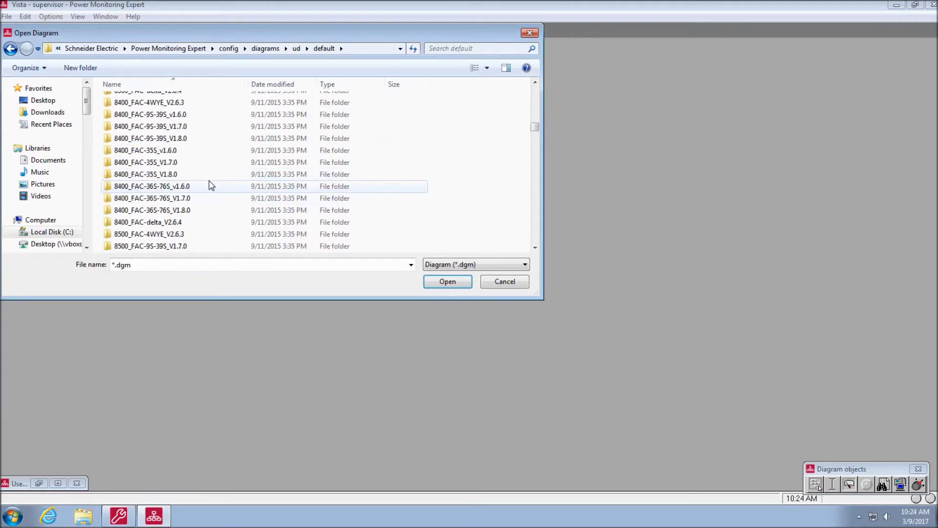
{"action": "scroll", "scroll_direction": "down", "scroll_amount": 3}
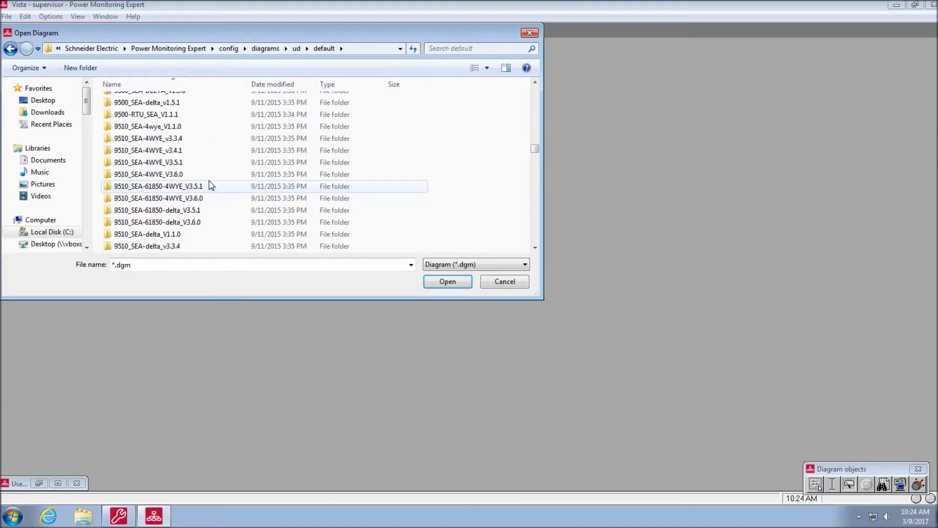
{"action": "scroll", "scroll_direction": "down", "scroll_amount": 3}
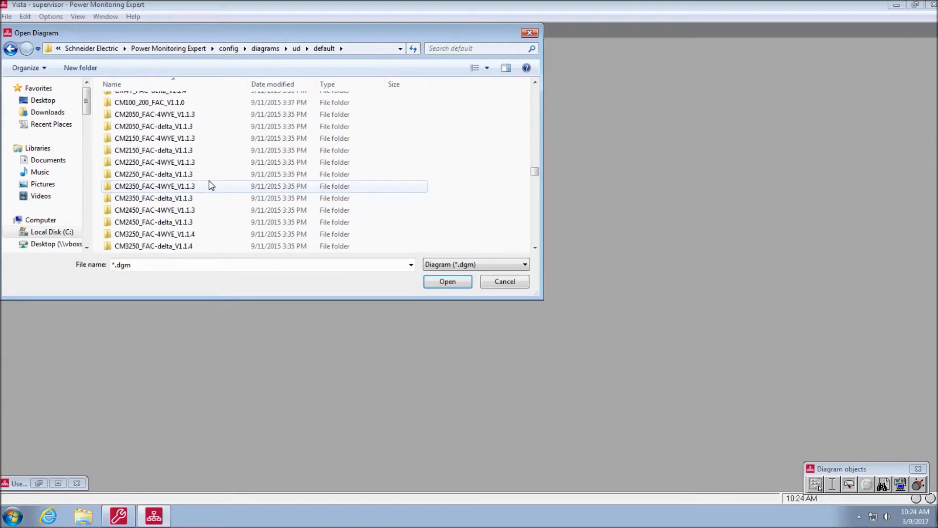
{"action": "scroll", "scroll_direction": "down", "scroll_amount": 3}
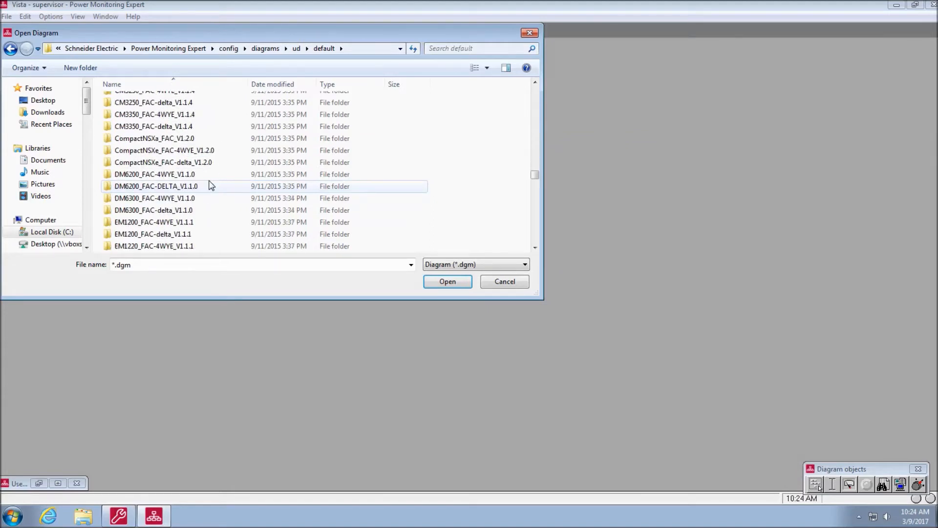
{"action": "scroll", "scroll_direction": "down", "scroll_amount": 3}
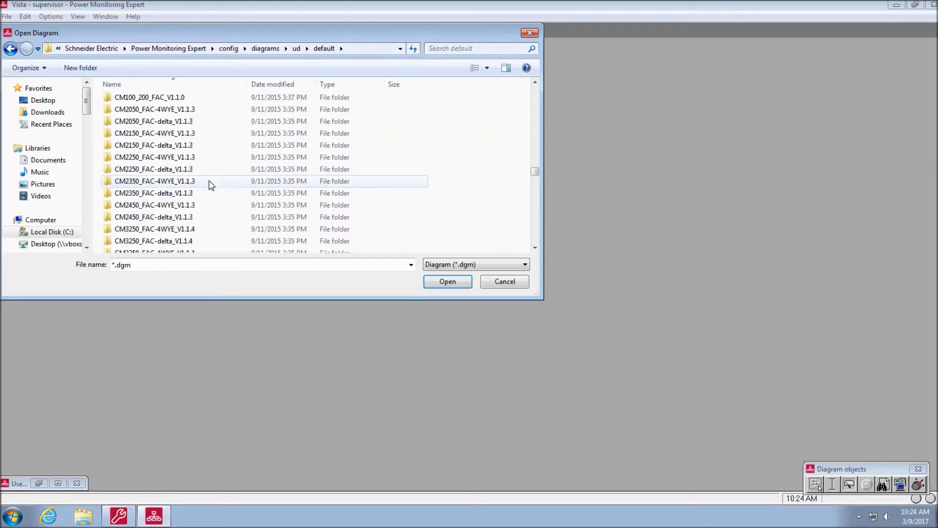
{"action": "scroll", "scroll_direction": "up", "scroll_amount": 3}
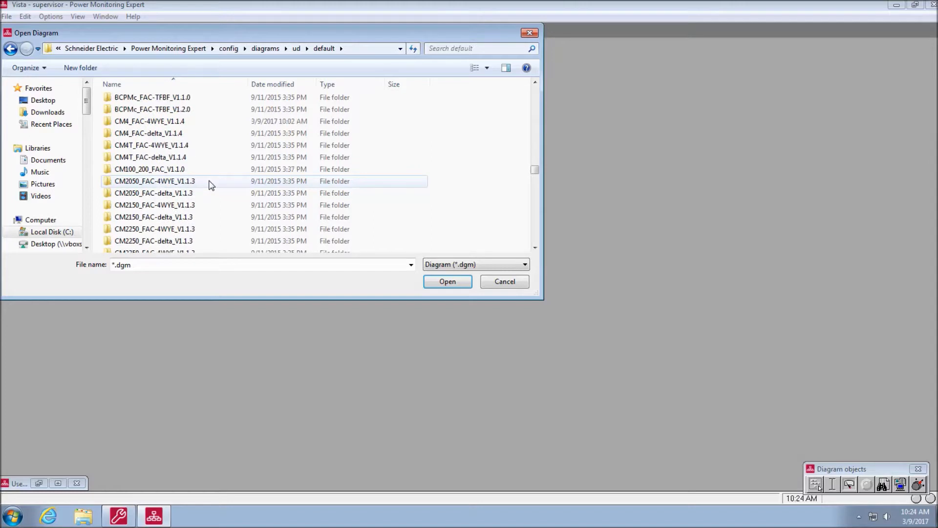
{"action": "left_click", "coordinate": [151, 144]}
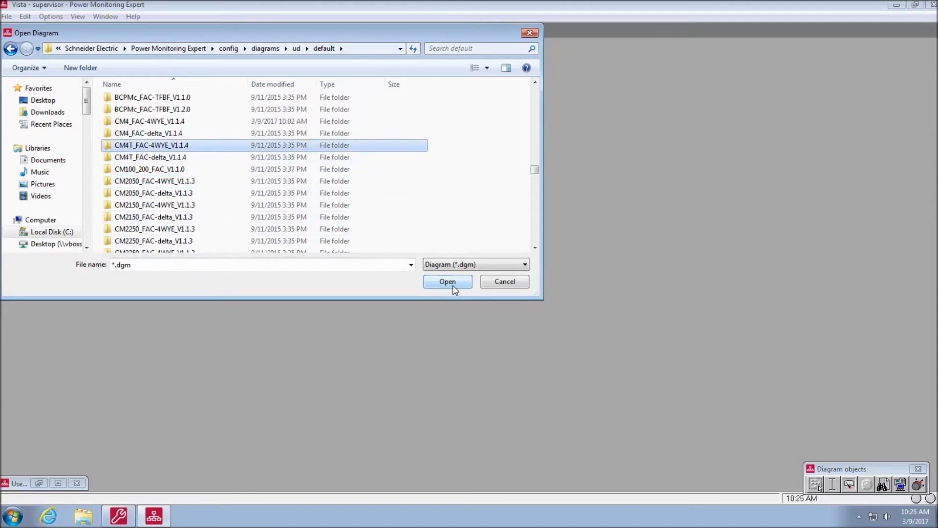
{"action": "double_click", "coordinate": [151, 145]}
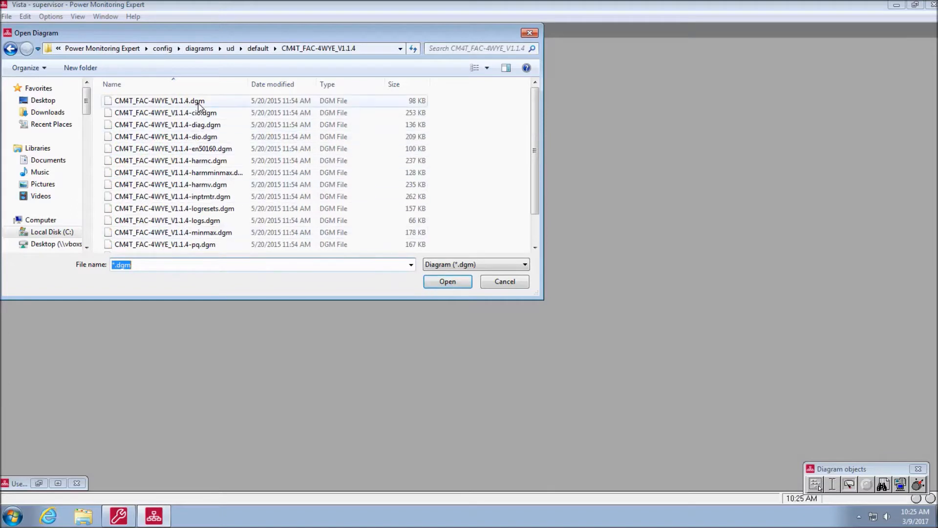
Open the CM4T_FAC-4WYE_V1.1.4.dgm diagram showing its Volts/Amps page.
{"action": "left_click", "coordinate": [159, 101]}
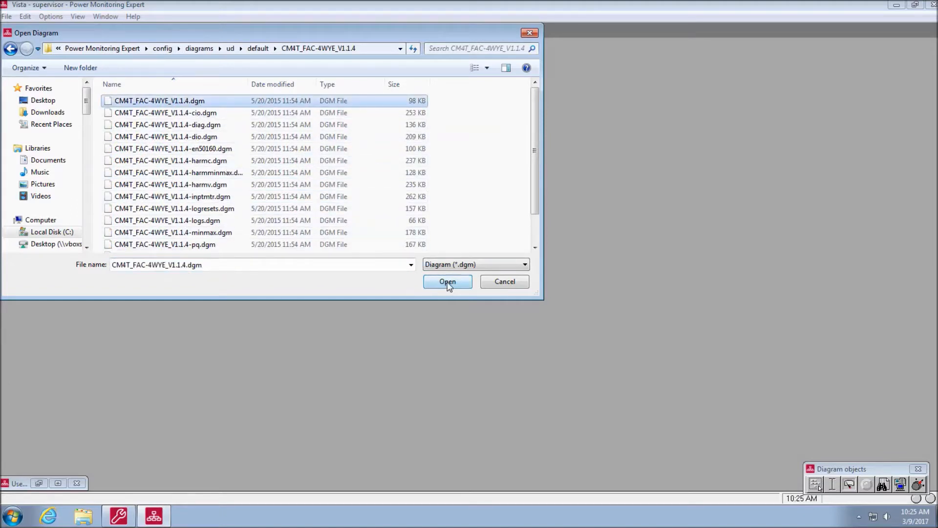
{"action": "left_click", "coordinate": [446, 281]}
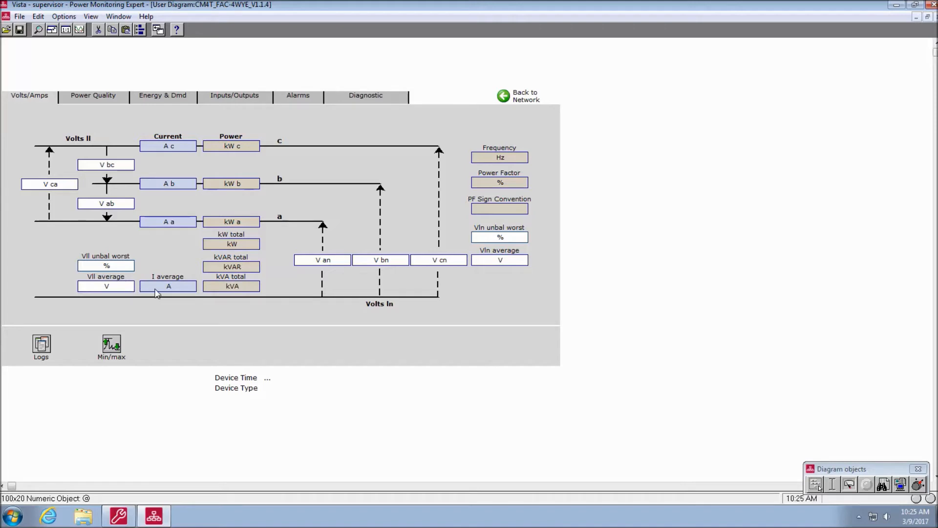
{"action": "double_click", "coordinate": [168, 286]}
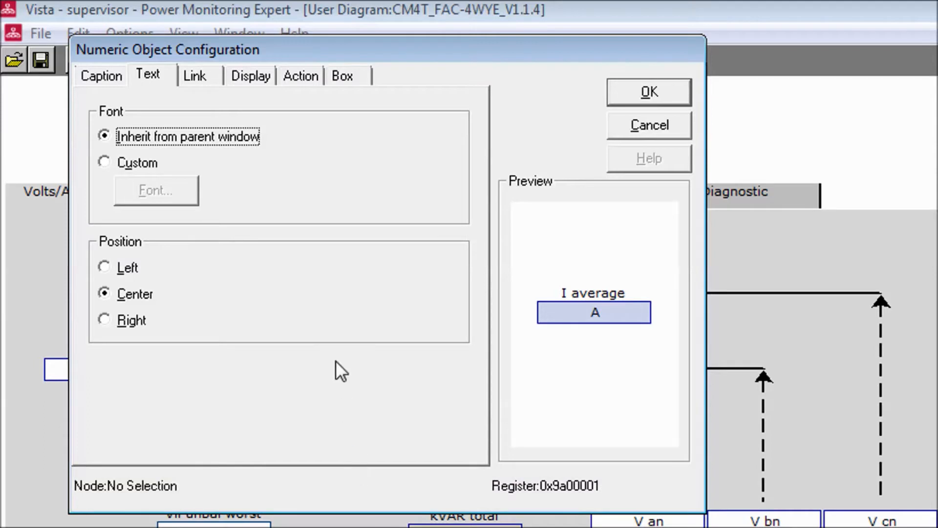
{"action": "mouse_move", "coordinate": [649, 126]}
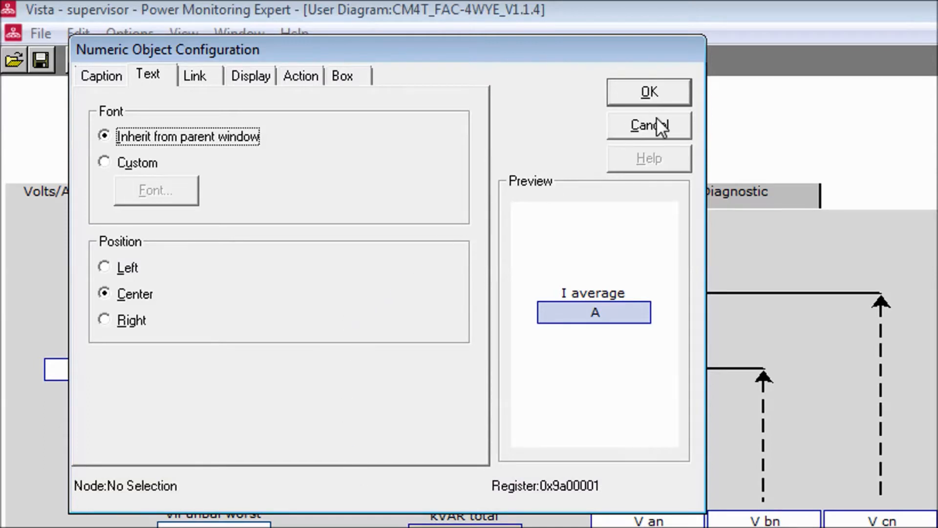
{"action": "mouse_move", "coordinate": [658, 135]}
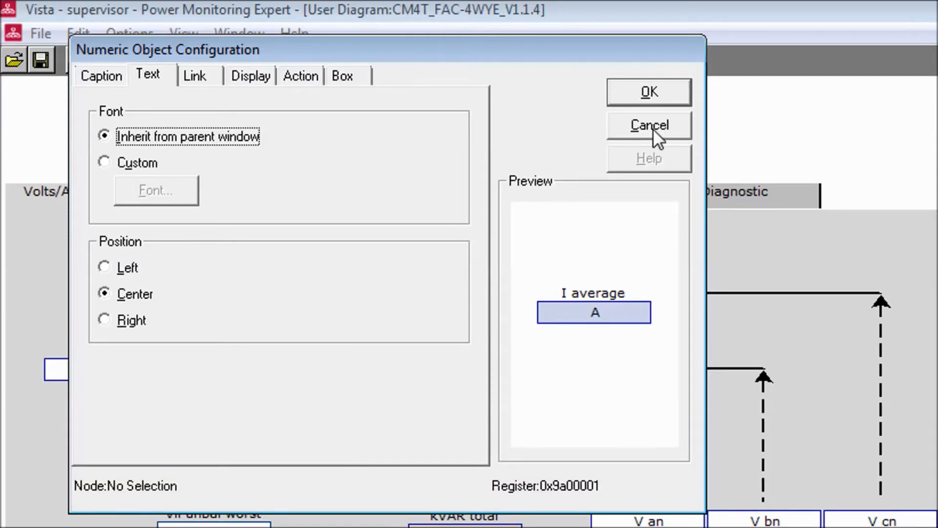
{"action": "left_click", "coordinate": [649, 125]}
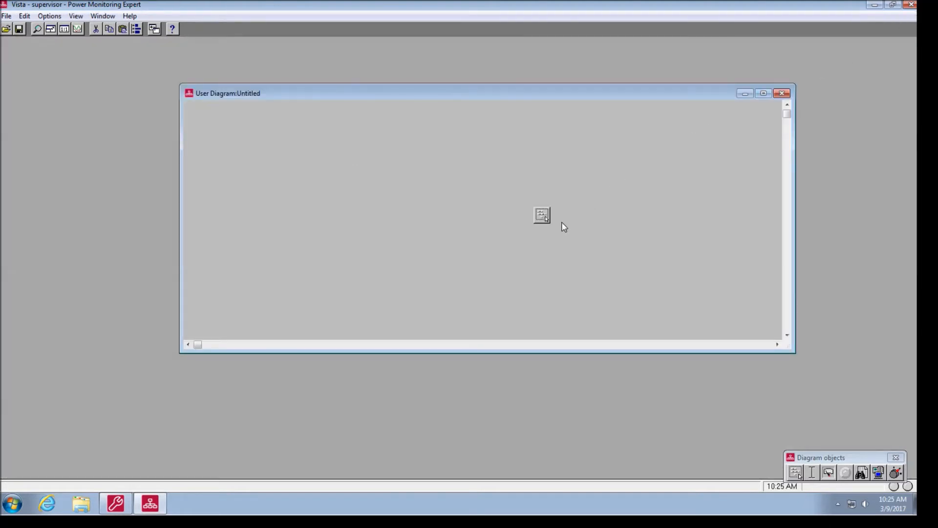
Confirm the grouping object uses node cs_cube.CM4000 with Open Diagram for Meter Template action.
{"action": "double_click", "coordinate": [541, 215]}
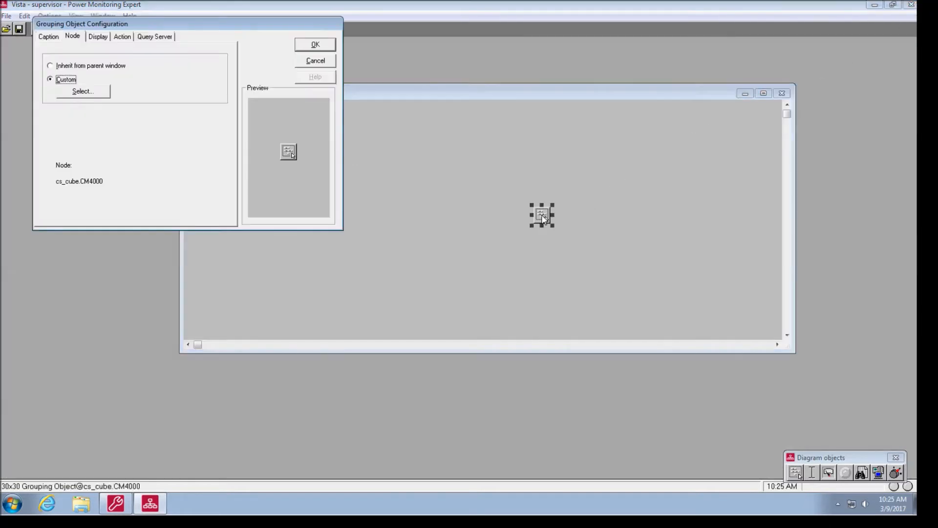
{"action": "mouse_move", "coordinate": [154, 69]}
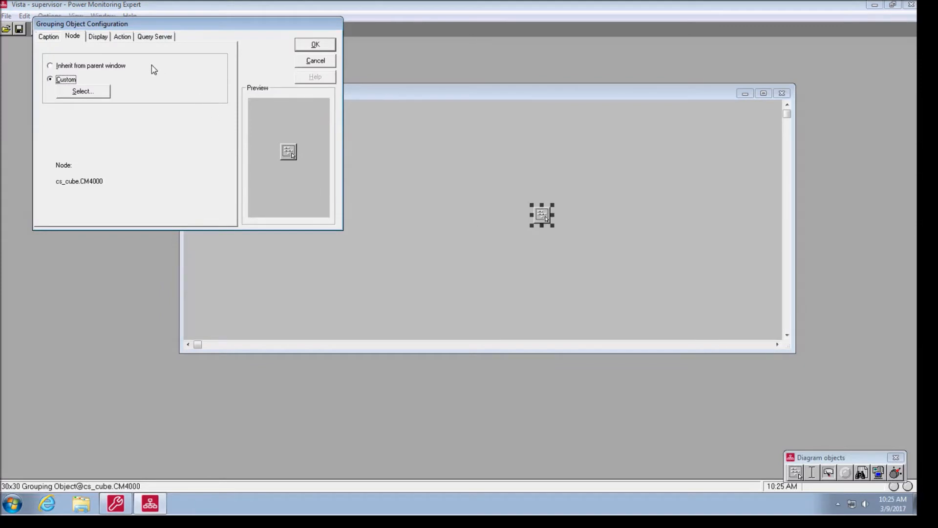
{"action": "left_click", "coordinate": [123, 36]}
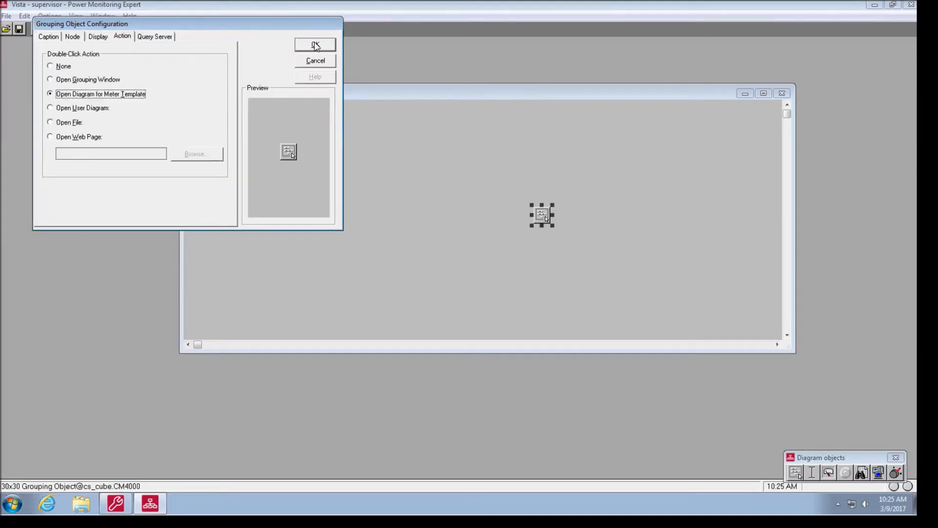
{"action": "left_click", "coordinate": [314, 45]}
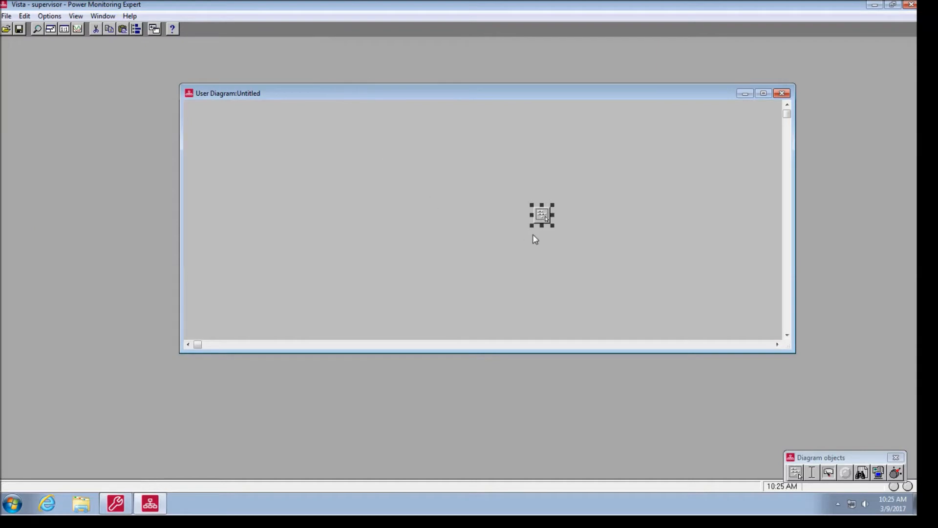
View the live CM4000 meter template diagram, discarding Untitled.dgm, then close it.
{"action": "left_click", "coordinate": [782, 92]}
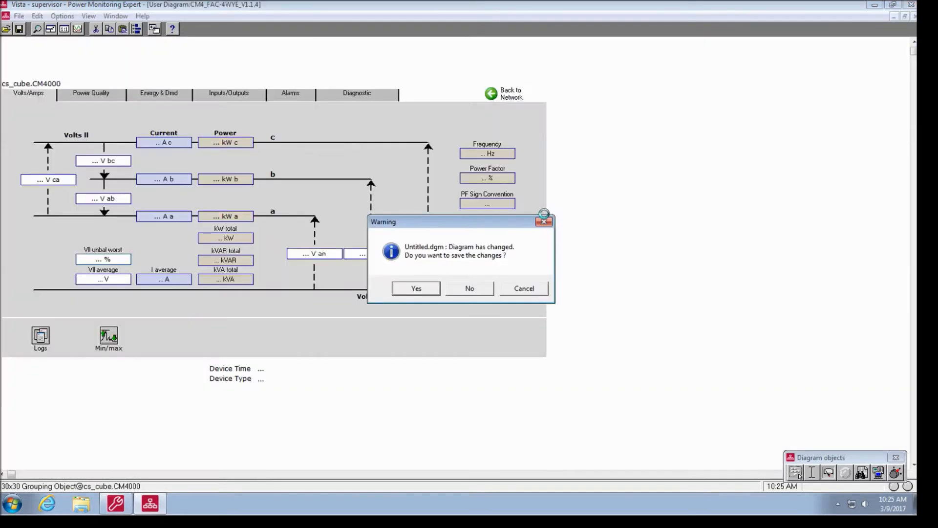
{"action": "left_click", "coordinate": [469, 287]}
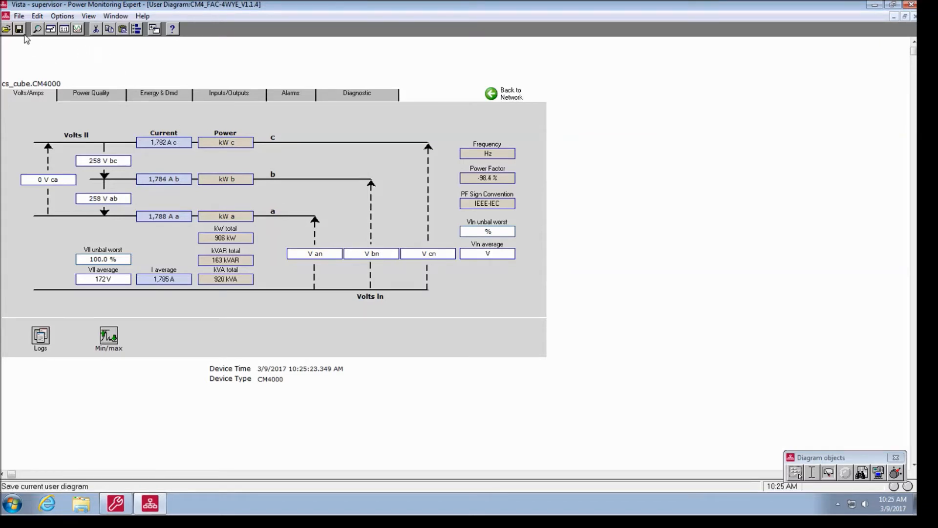
{"action": "mouse_move", "coordinate": [20, 28]}
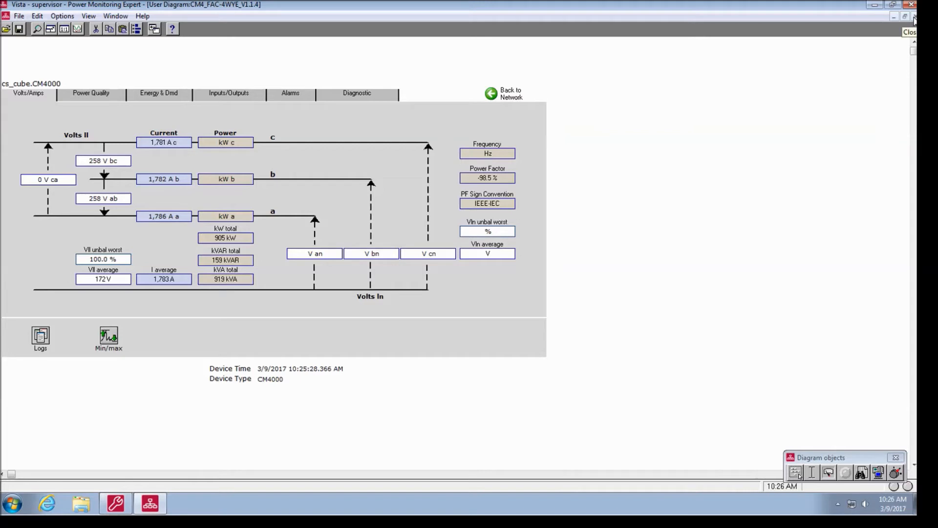
{"action": "left_click", "coordinate": [7, 16]}
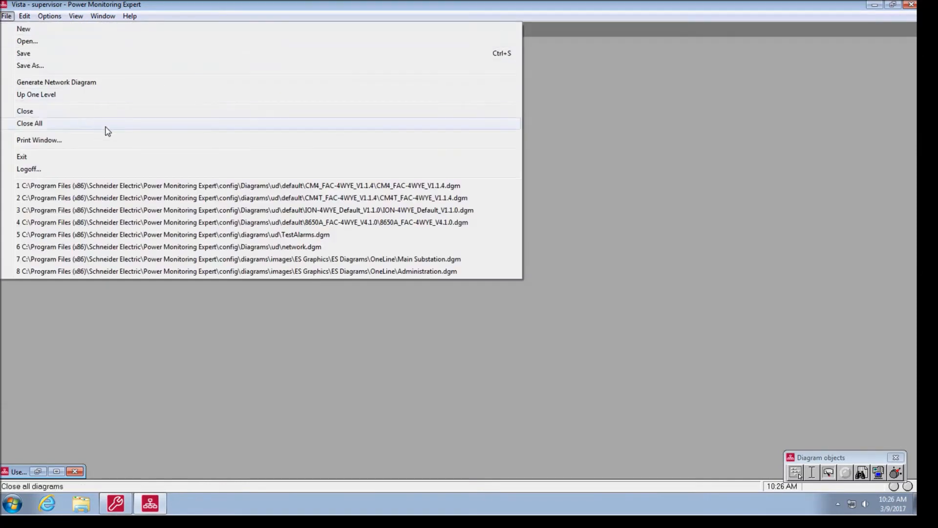
{"action": "mouse_move", "coordinate": [159, 184]}
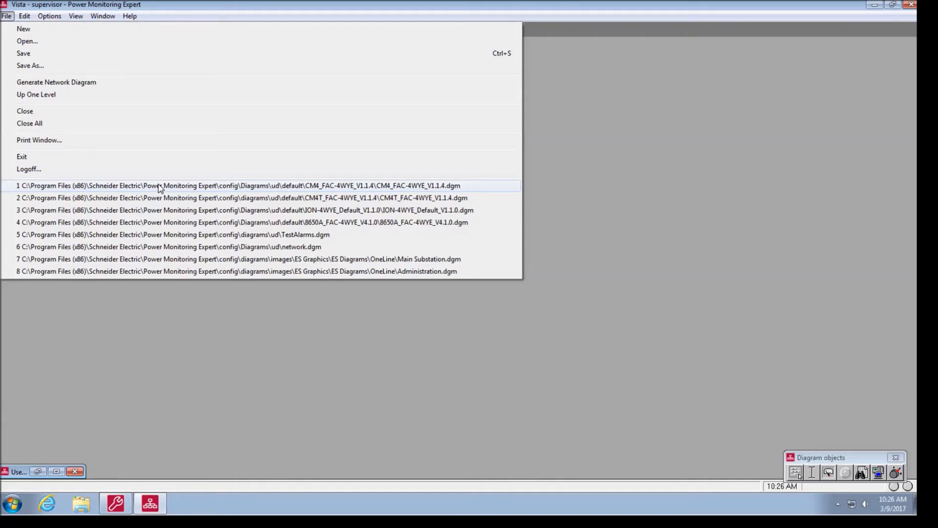
Reopen CM4_FAC-4WYE_V1.1.4.dgm from the recent files list.
{"action": "left_click", "coordinate": [239, 184]}
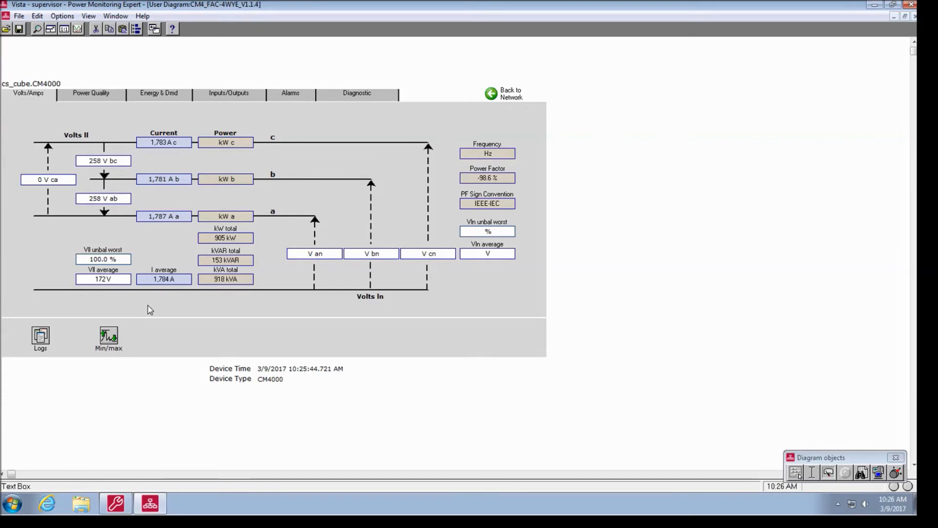
{"action": "double_click", "coordinate": [163, 279]}
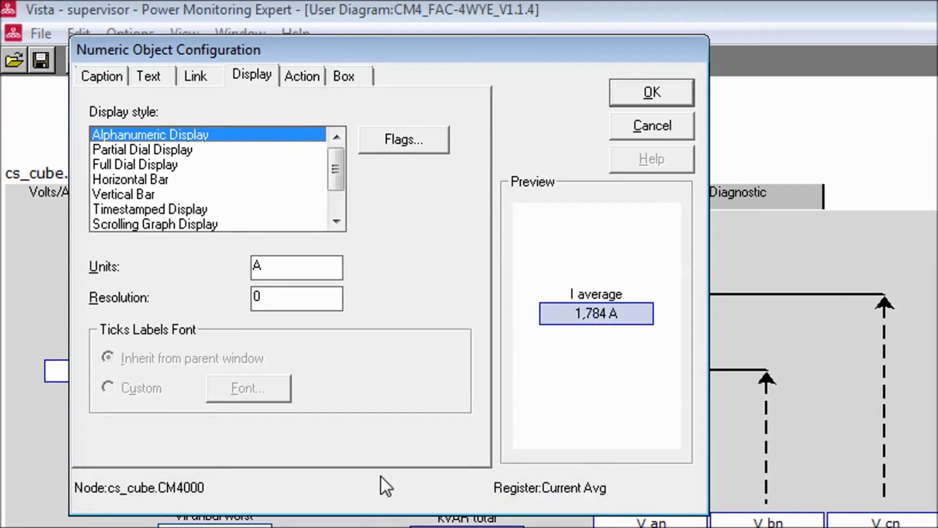
{"action": "mouse_move", "coordinate": [482, 334]}
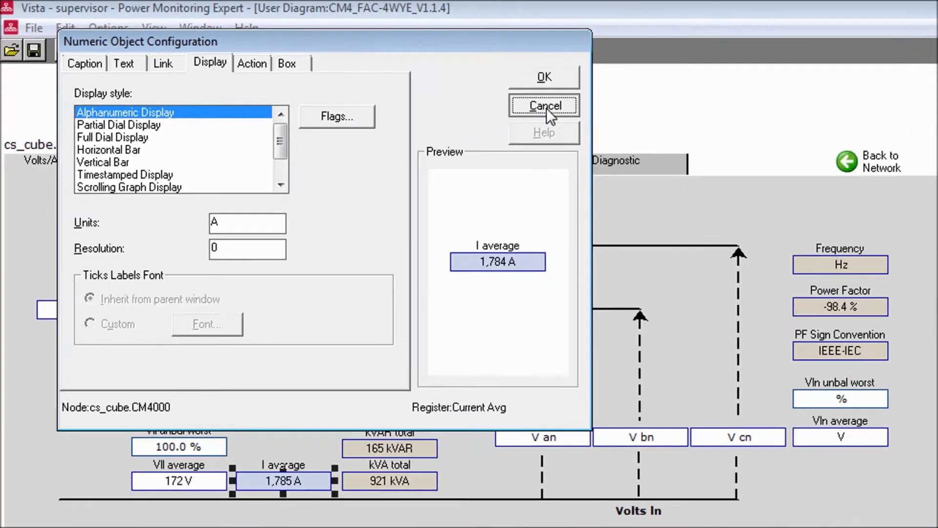
{"action": "left_click", "coordinate": [544, 105]}
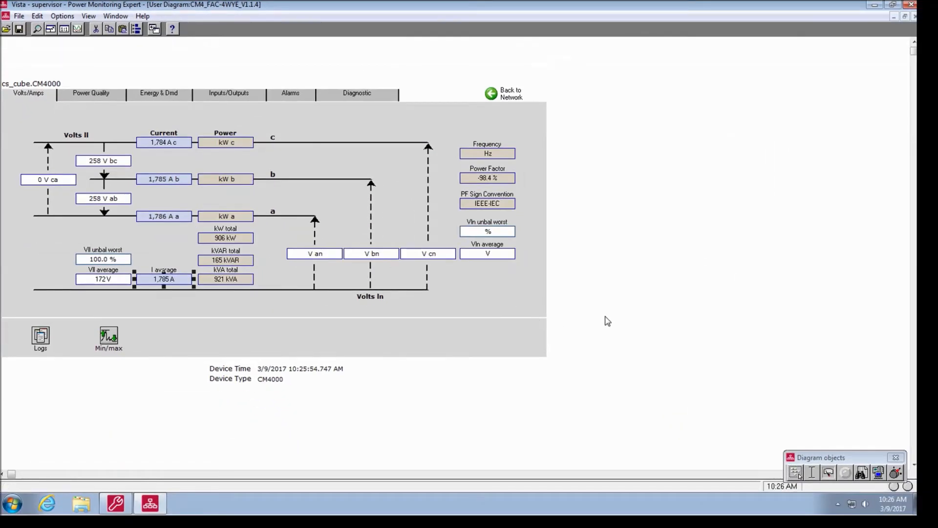
Select all objects on the Volts/Amps diagram and copy them to the clipboard.
{"action": "key", "text": "ctrl+a"}
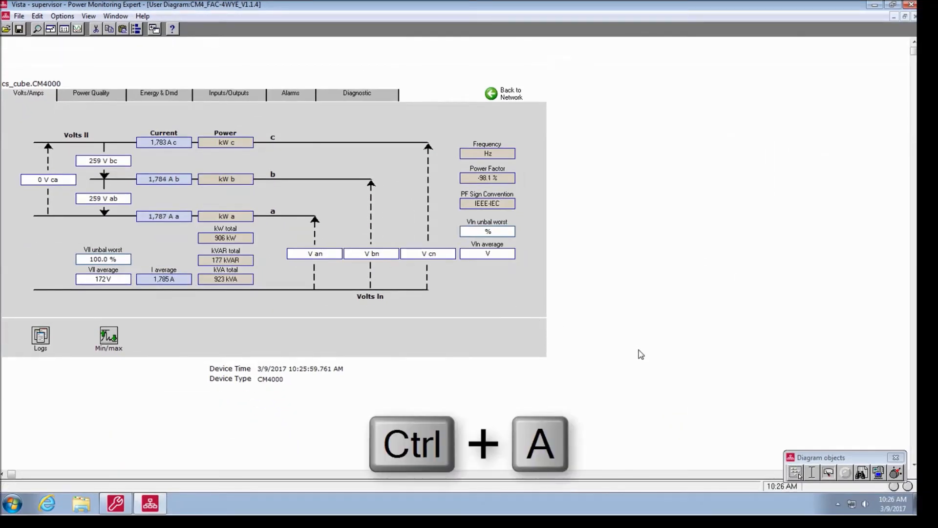
{"action": "key", "text": "ctrl+a"}
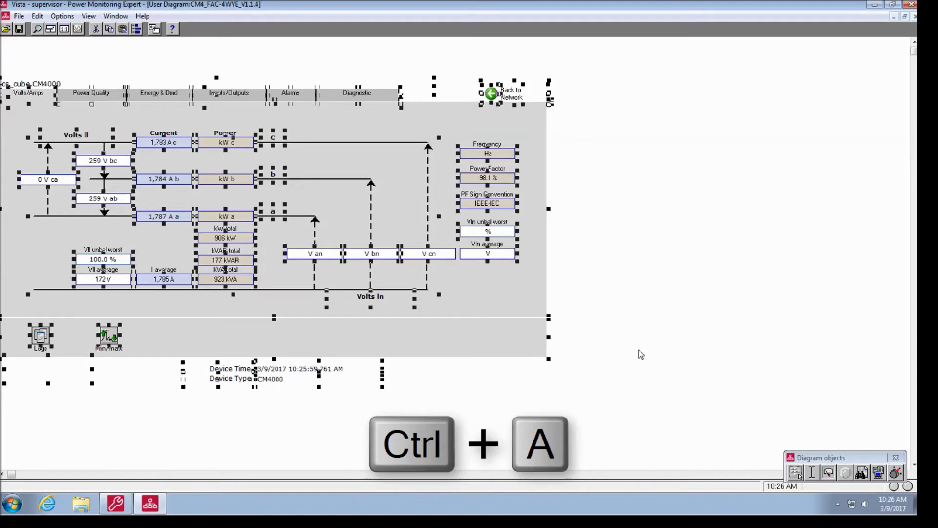
{"action": "key", "text": "ctrl+c"}
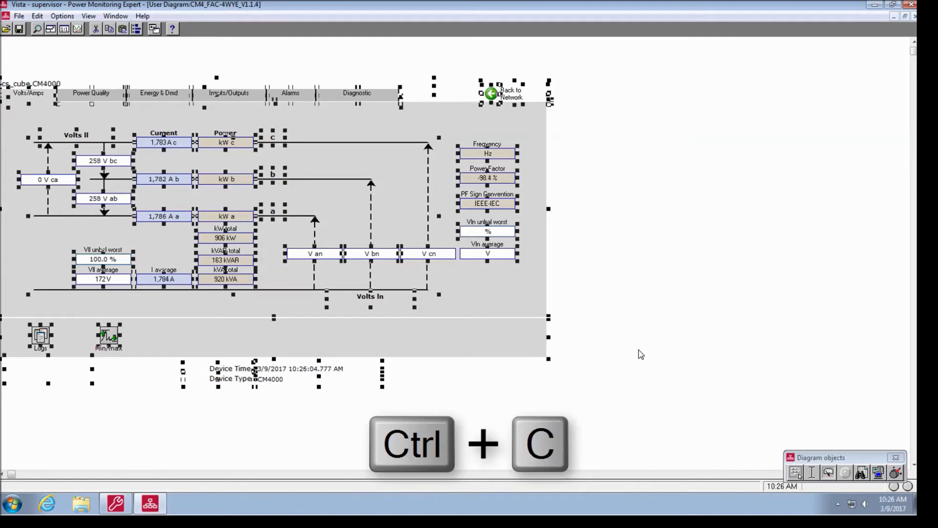
{"action": "mouse_move", "coordinate": [651, 336]}
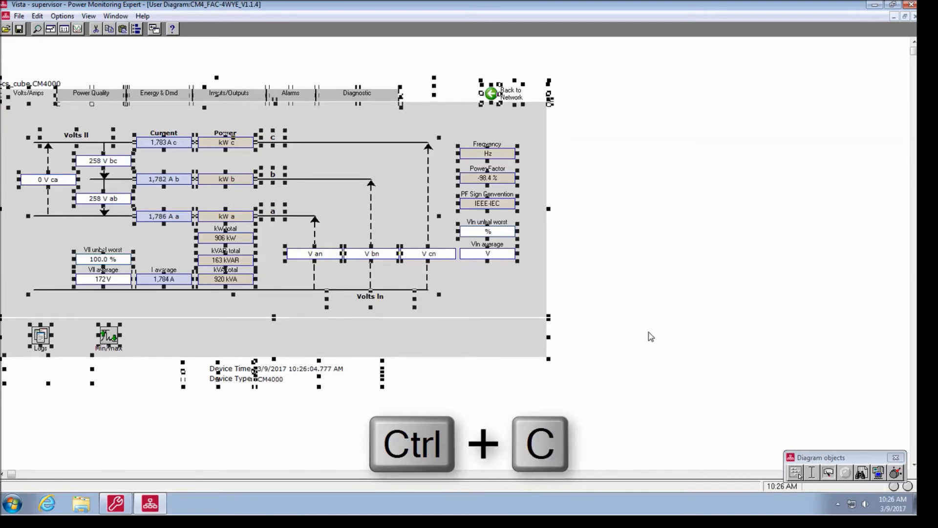
{"action": "key", "text": "ctrl+c"}
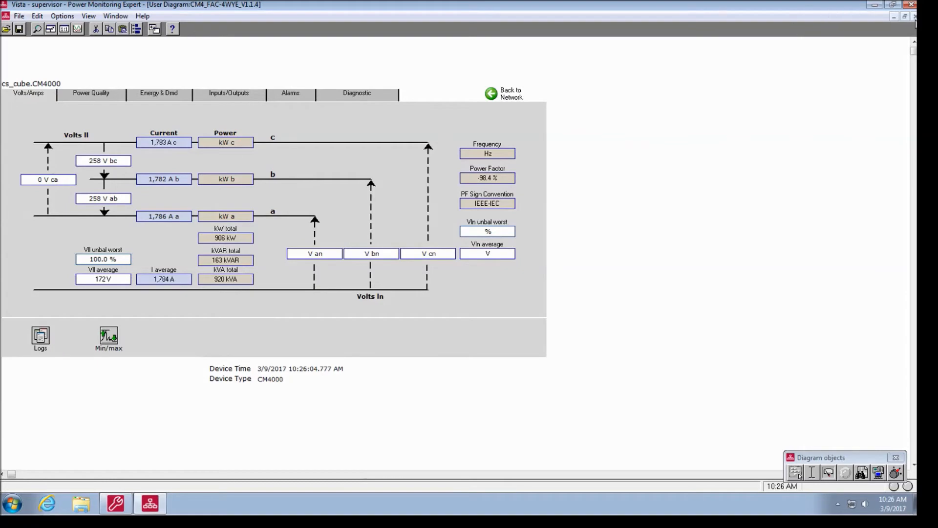
Minimize the CM4000 diagram, create a new untitled diagram and paste the copied objects into it.
{"action": "left_click", "coordinate": [23, 16]}
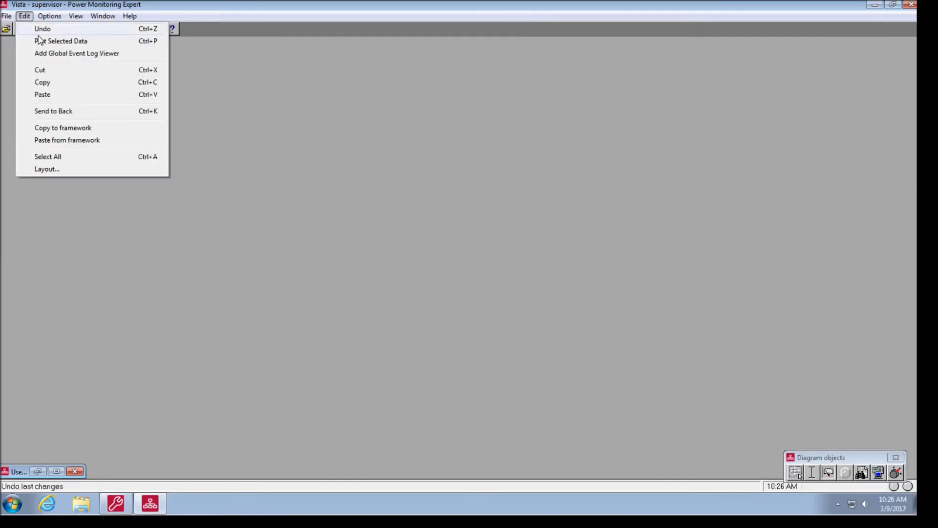
{"action": "left_click", "coordinate": [6, 29]}
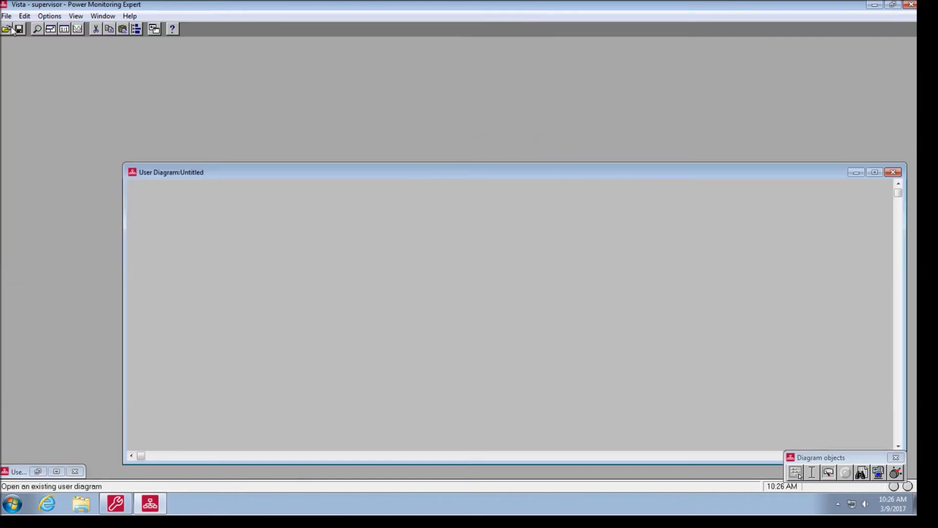
{"action": "left_click_drag", "start_coordinate": [171, 172], "coordinate": [102, 92]}
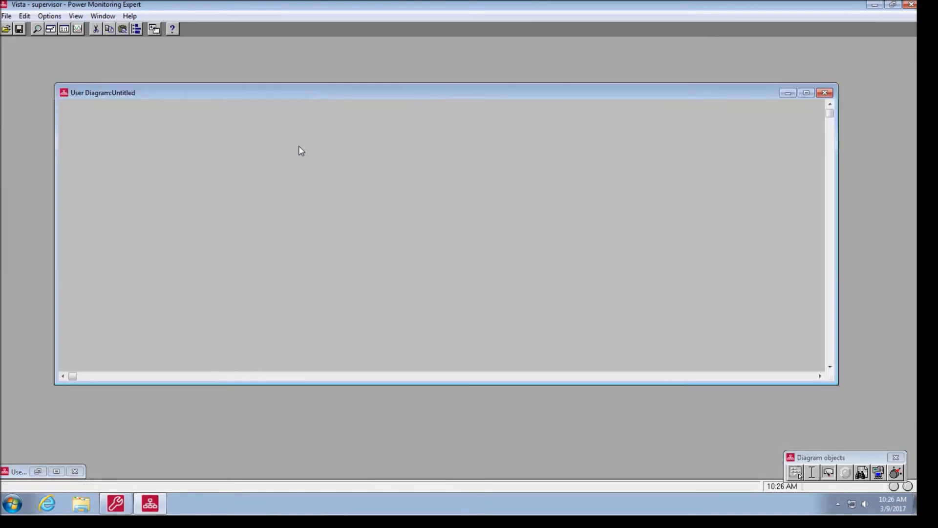
{"action": "key", "text": "ctrl+v"}
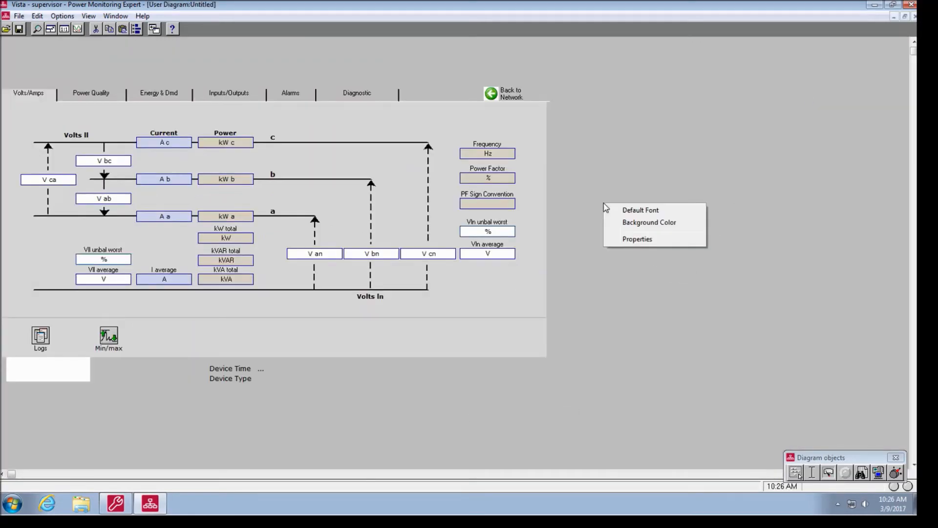
{"action": "mouse_move", "coordinate": [639, 222]}
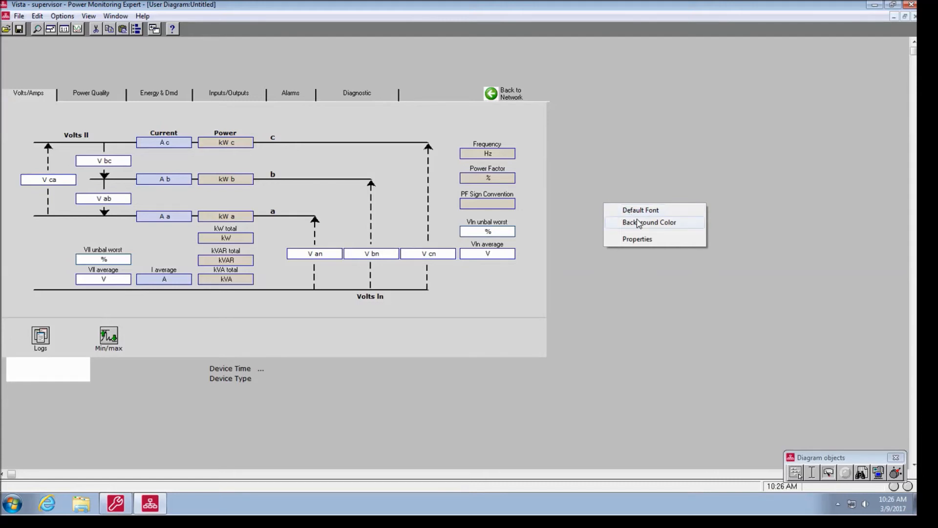
Set the diagram background to white and check the I average reading has no node assigned.
{"action": "left_click", "coordinate": [649, 222]}
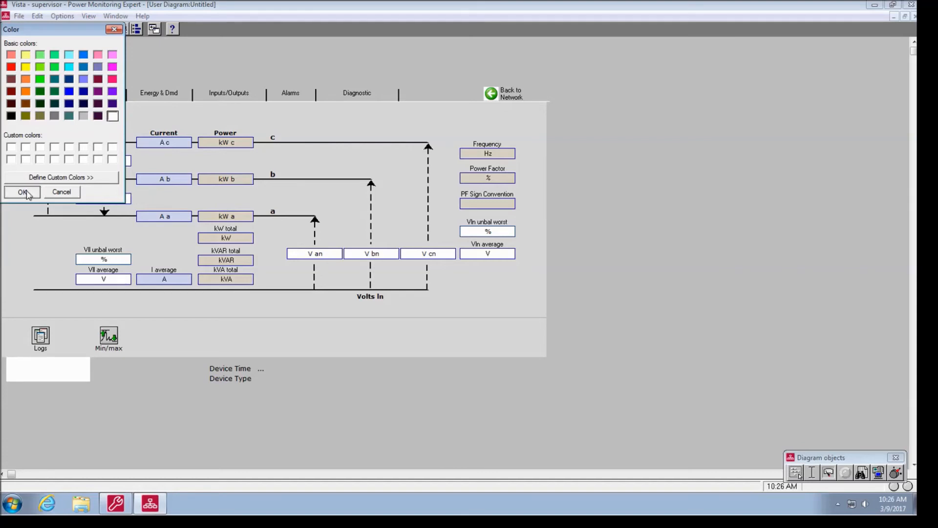
{"action": "left_click", "coordinate": [23, 191]}
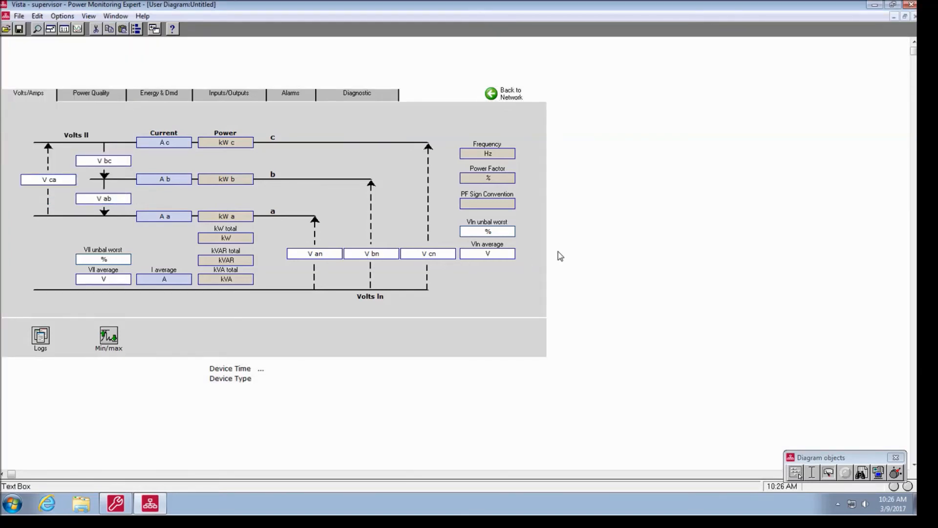
{"action": "mouse_move", "coordinate": [640, 247]}
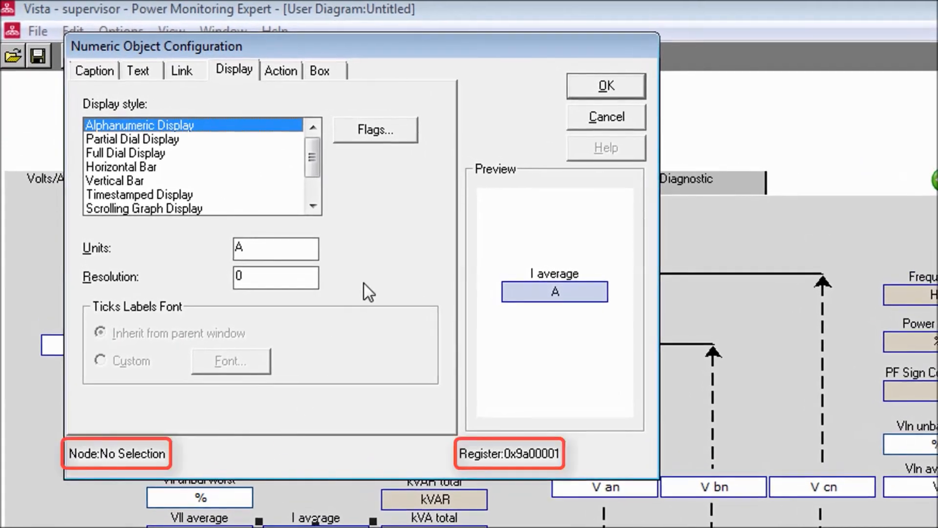
{"action": "left_click", "coordinate": [605, 117]}
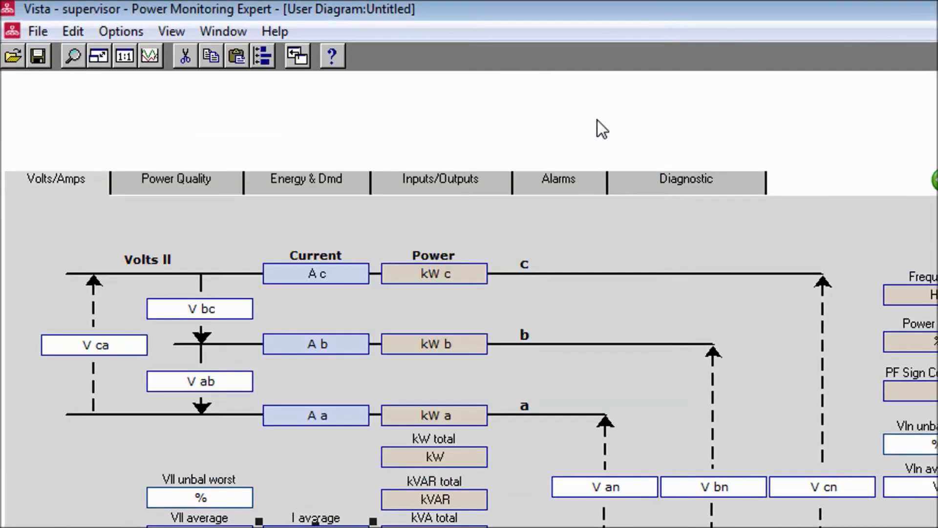
{"action": "left_click", "coordinate": [38, 31]}
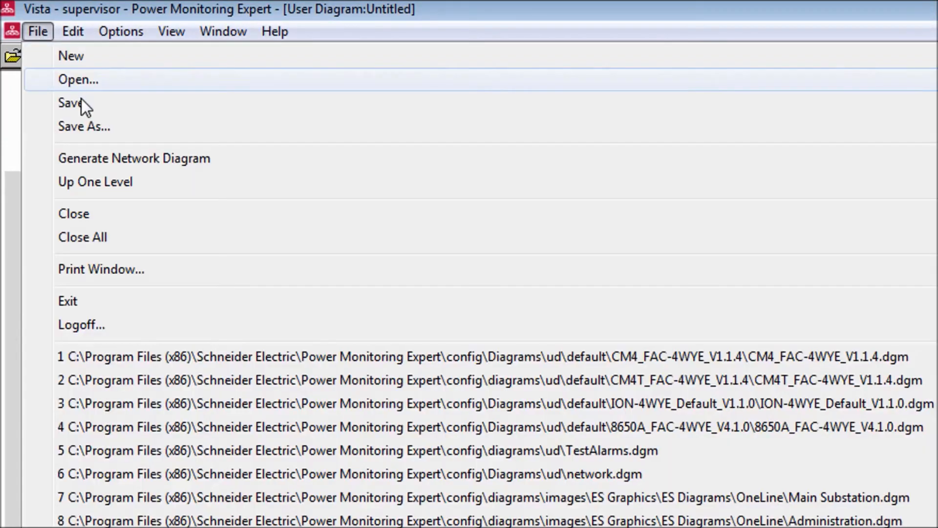
Save the diagram over default\CM4_FAC-4WYE_V1.1.4\CM4_FAC-4WYE_V1.1.4.dgm, confirming the overwrite.
{"action": "left_click", "coordinate": [71, 103]}
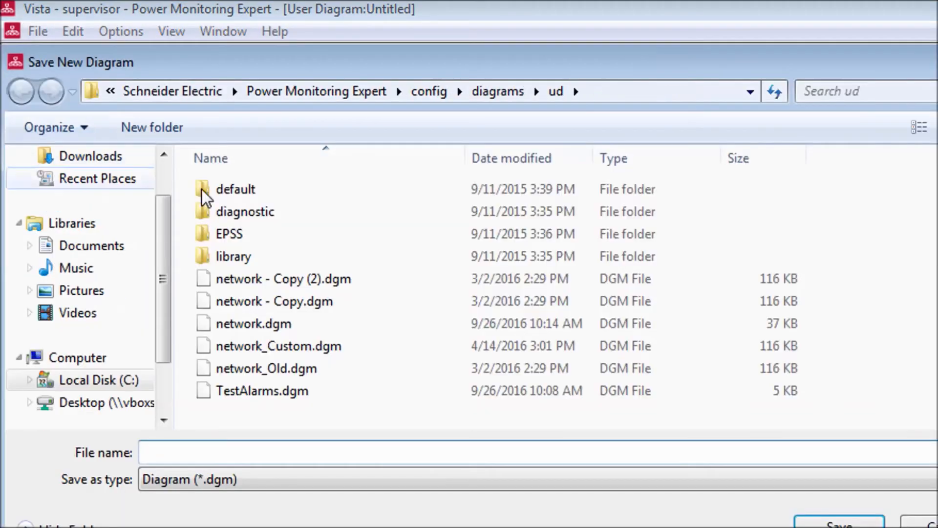
{"action": "double_click", "coordinate": [235, 188]}
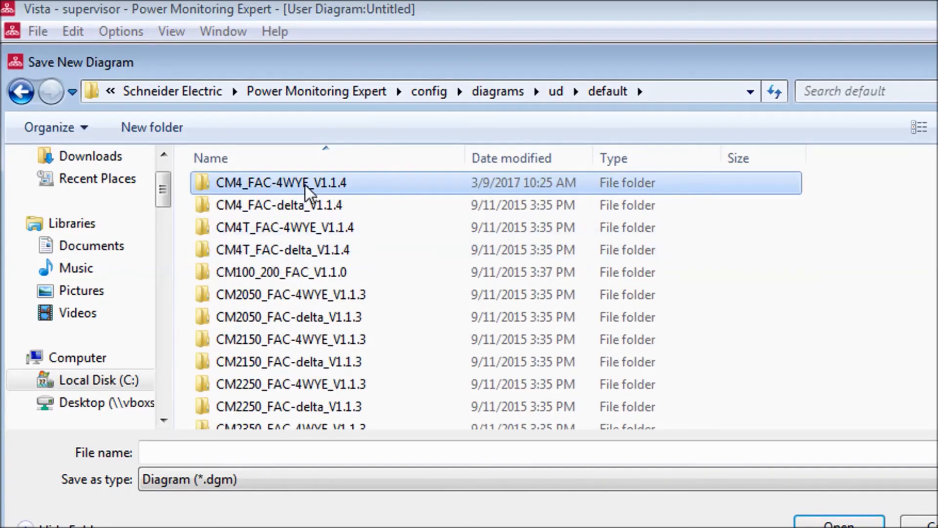
{"action": "double_click", "coordinate": [281, 183]}
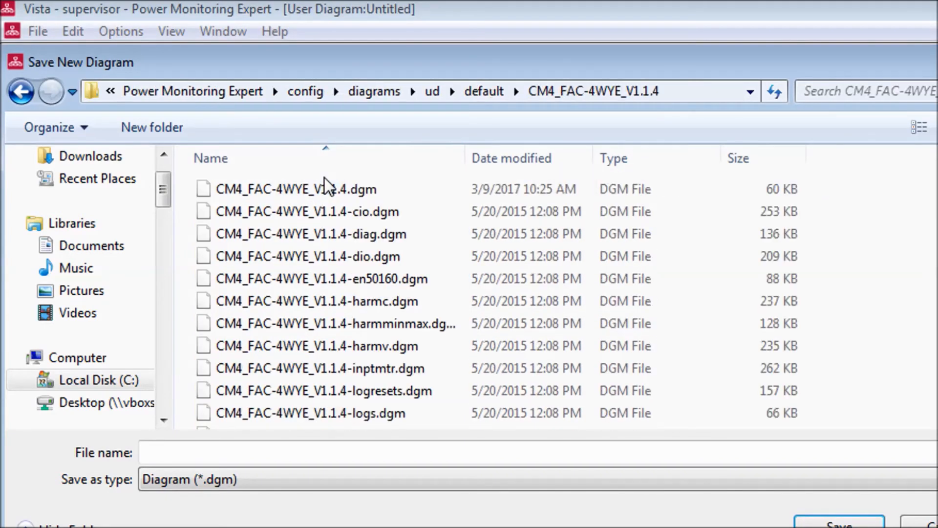
{"action": "left_click", "coordinate": [296, 189]}
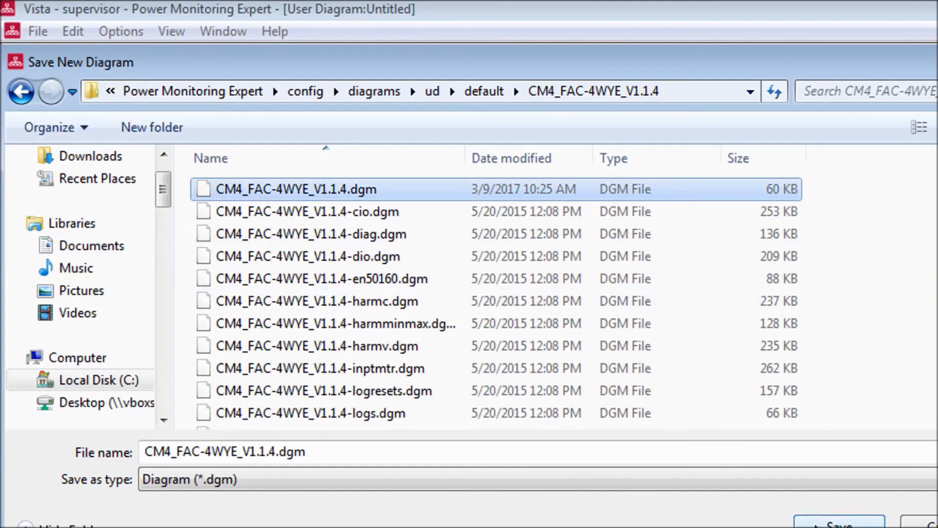
{"action": "left_click", "coordinate": [838, 524]}
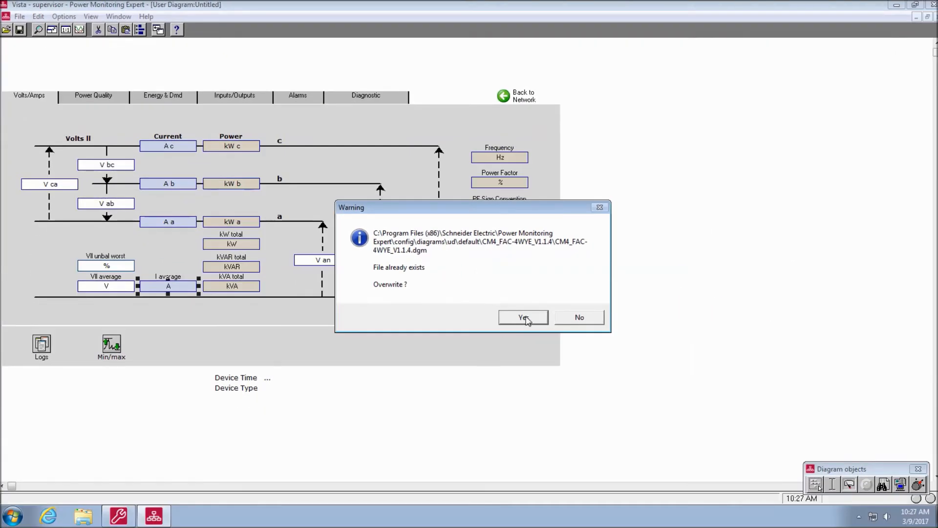
{"action": "left_click", "coordinate": [522, 316]}
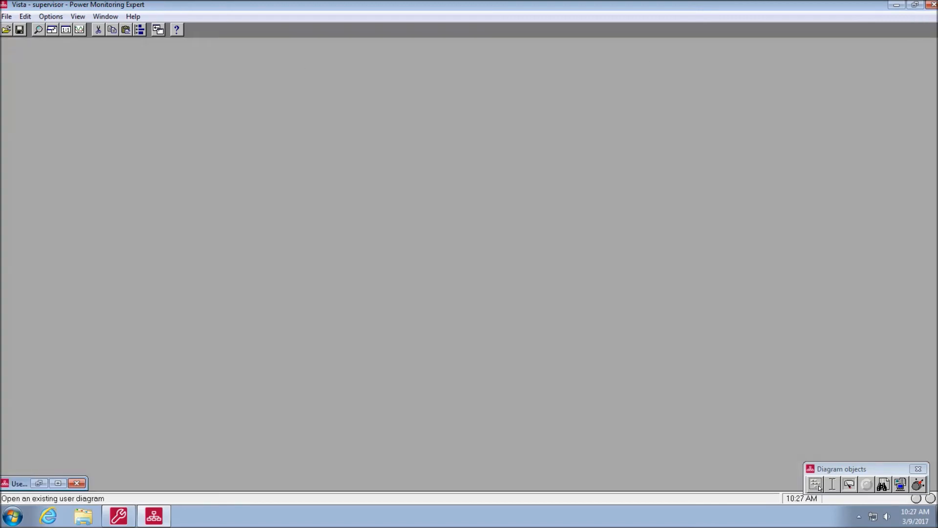
Reopen the saved CM4_FAC-4WYE_V1.1.4.dgm and inspect the I average reading's Node and Register values.
{"action": "left_click", "coordinate": [7, 16]}
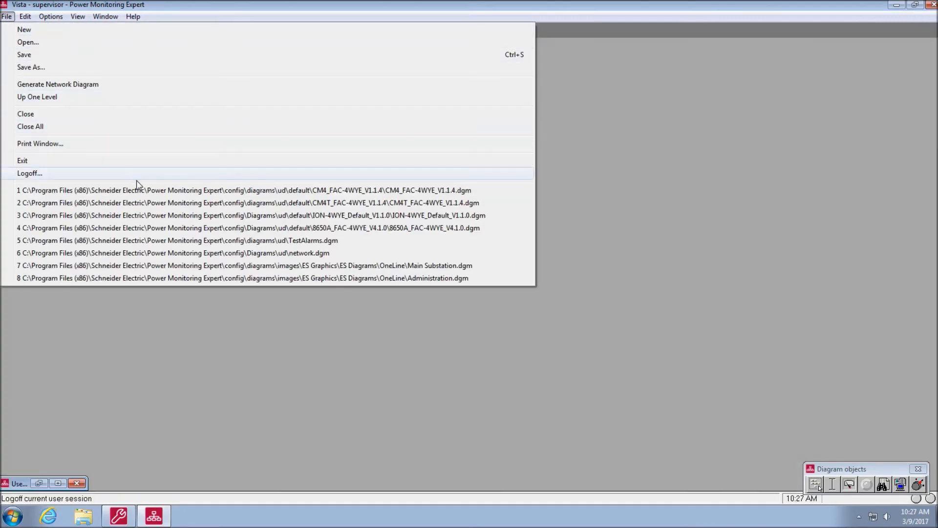
{"action": "left_click", "coordinate": [243, 190]}
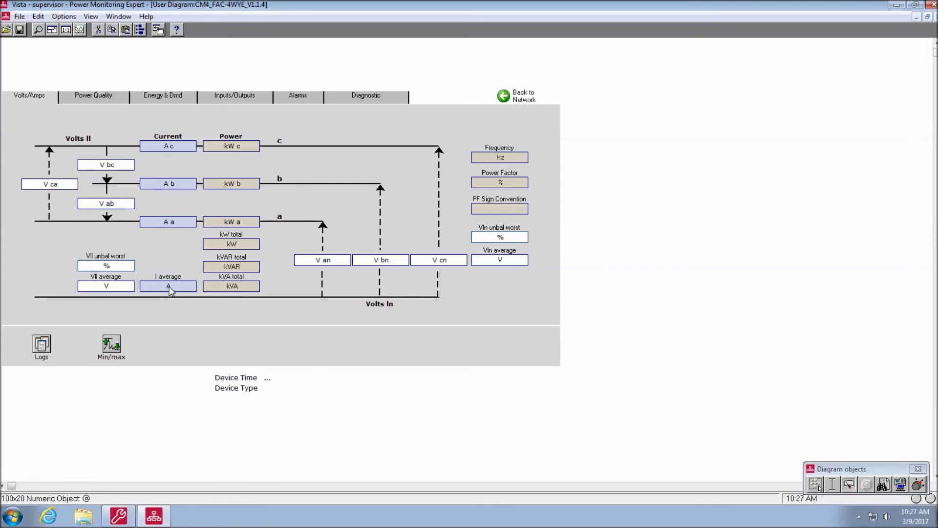
{"action": "double_click", "coordinate": [167, 286]}
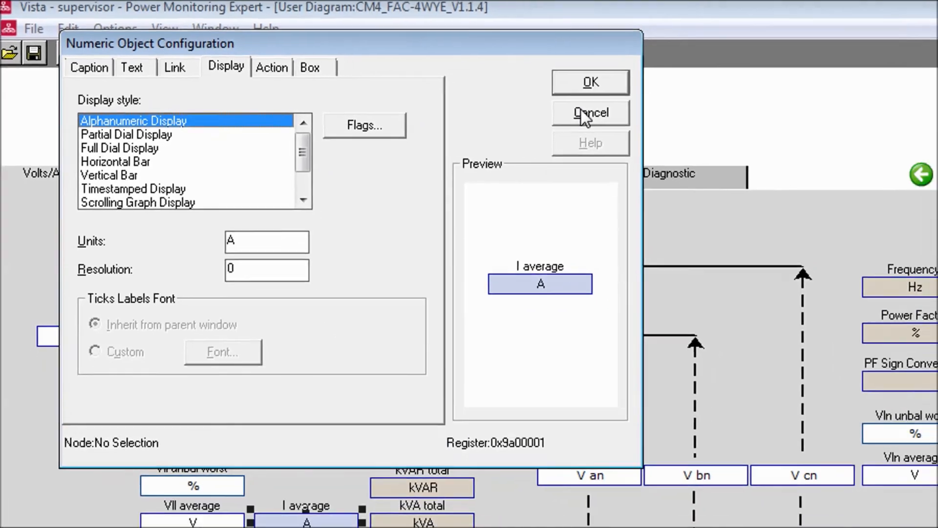
{"action": "left_click", "coordinate": [590, 114]}
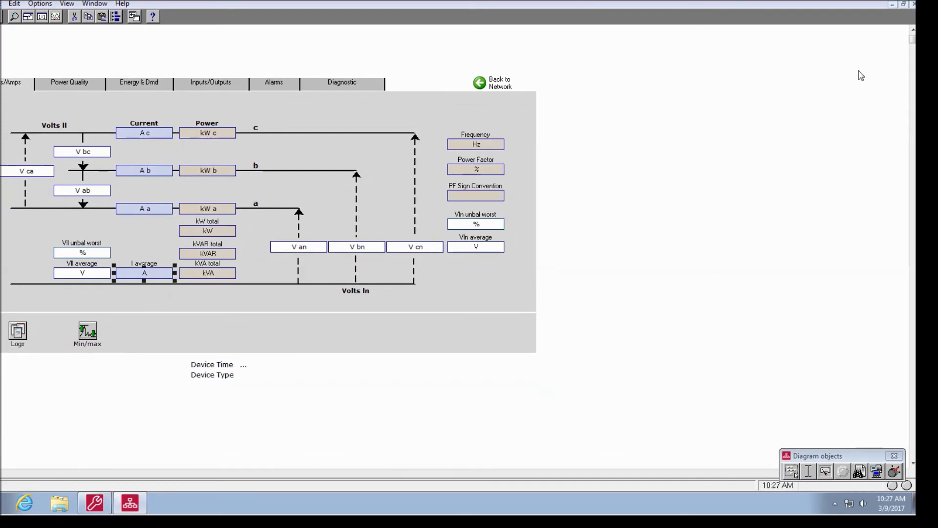